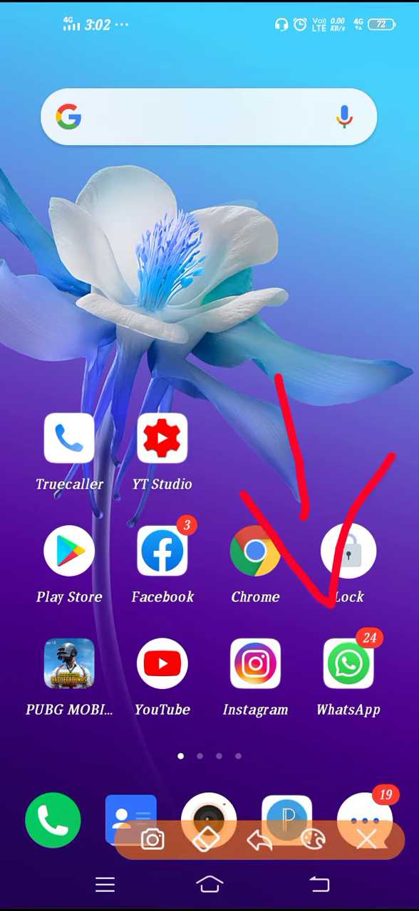
- Launch WhatsApp from the home screen and go to its Settings page
click(348, 664)
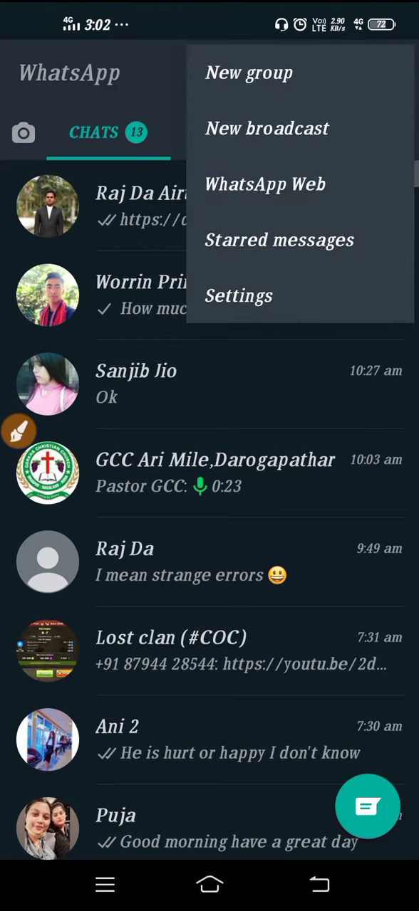
click(238, 295)
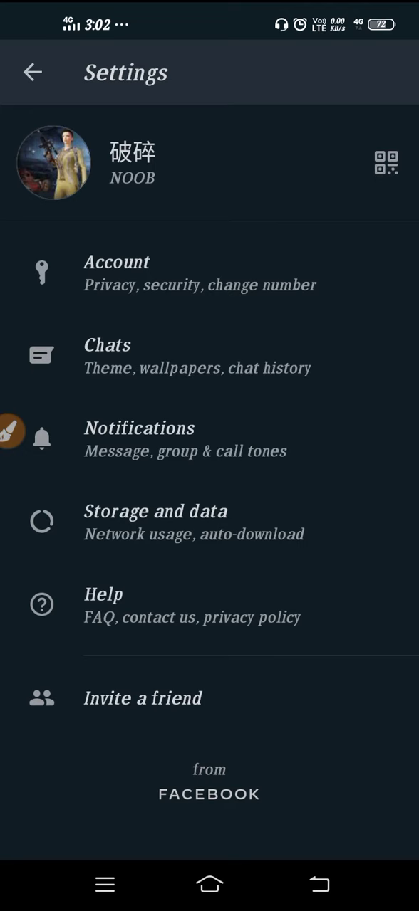
- Go to Account and then the Privacy page in WhatsApp Settings
click(116, 273)
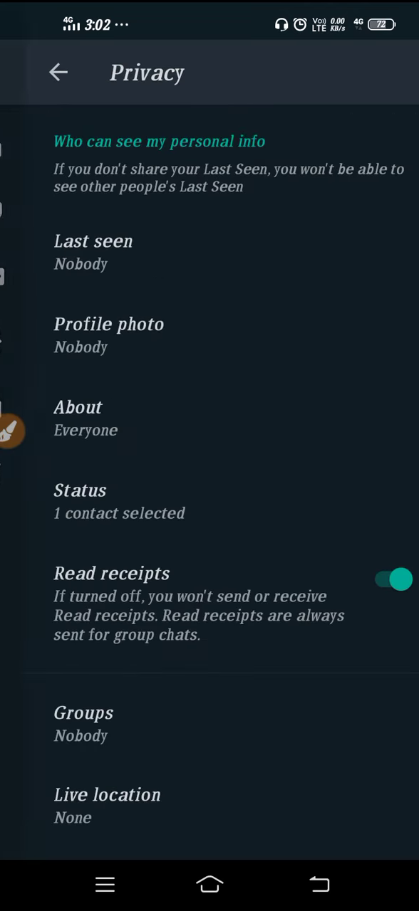
- Enable Unlock with fingerprint under Fingerprint lock, set to lock Immediately
scroll(down, 3)
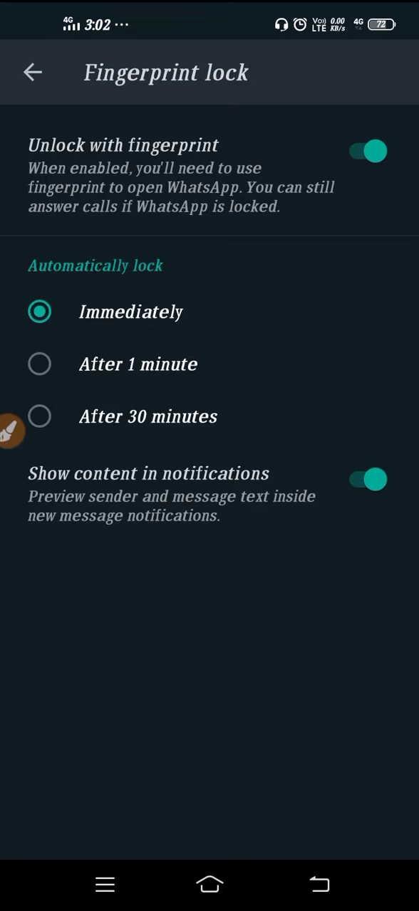
click(319, 885)
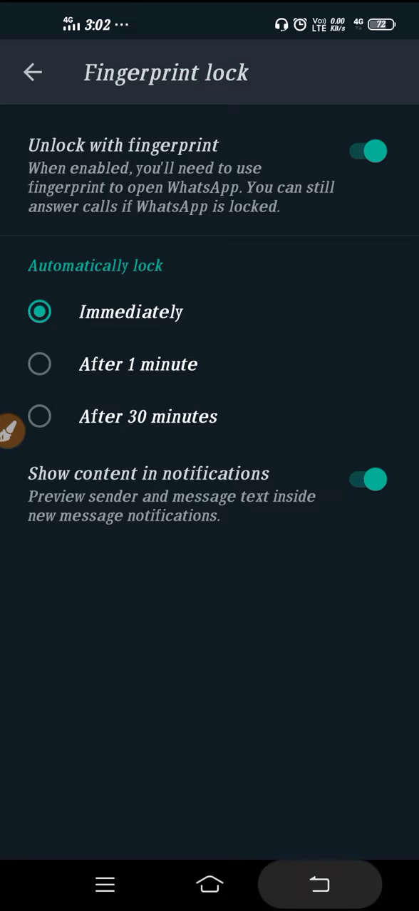